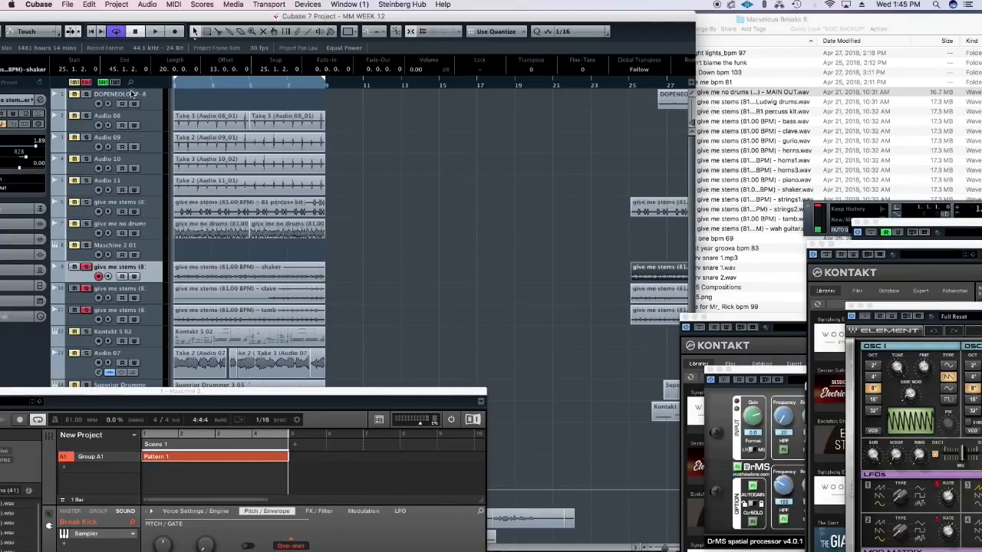
# Bring the Kontakt window with the Alicias Keys grand piano up over the arrangement.
pyautogui.click(135, 30)
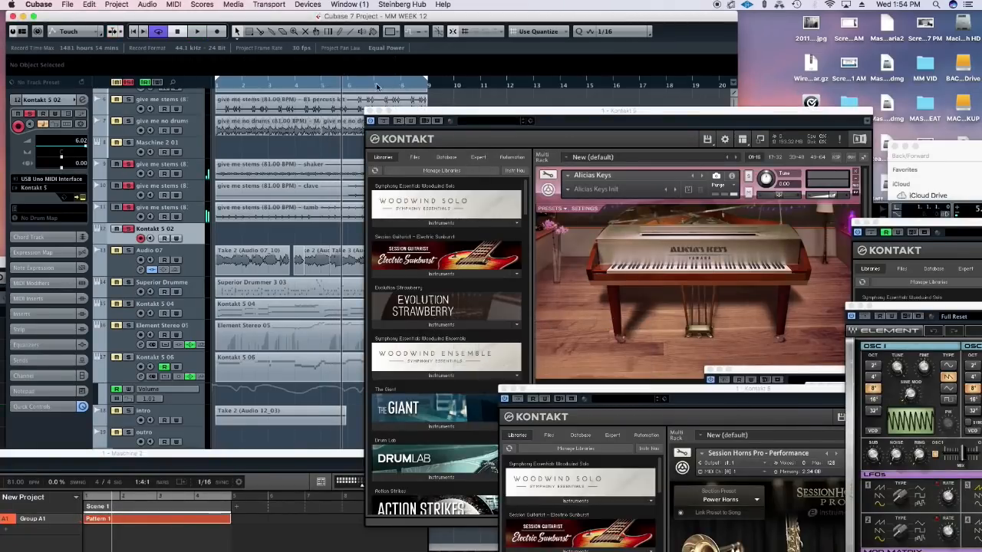
pyautogui.click(196, 31)
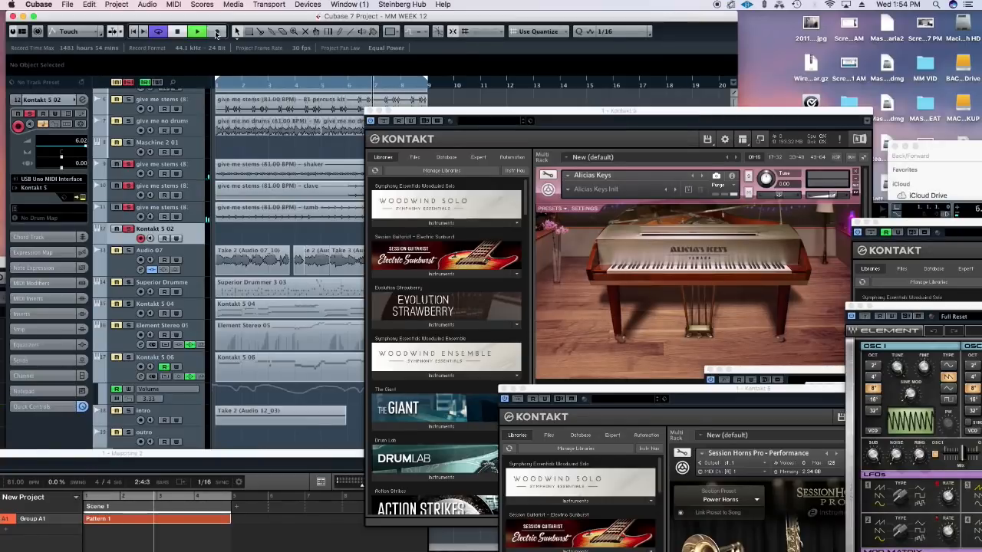
pyautogui.click(217, 31)
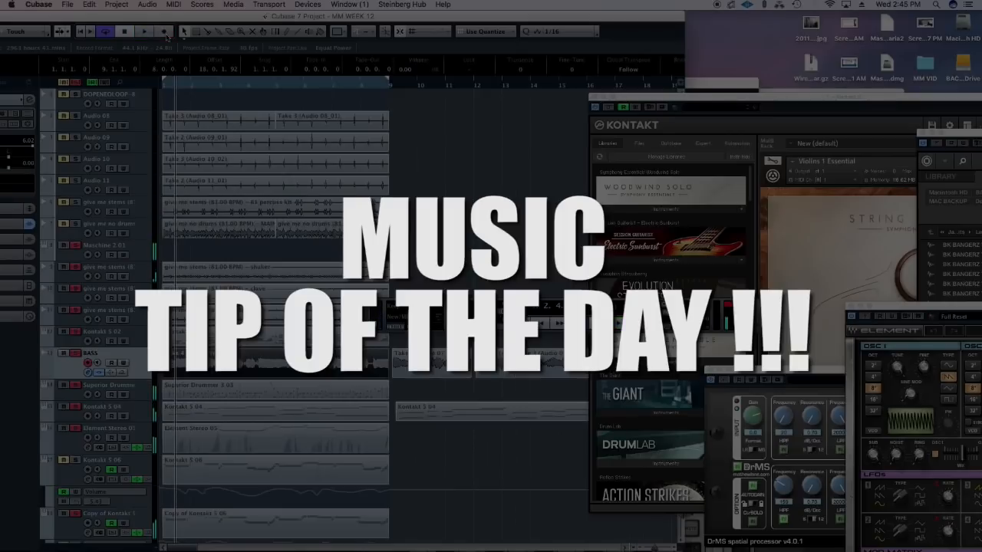
pyautogui.click(144, 31)
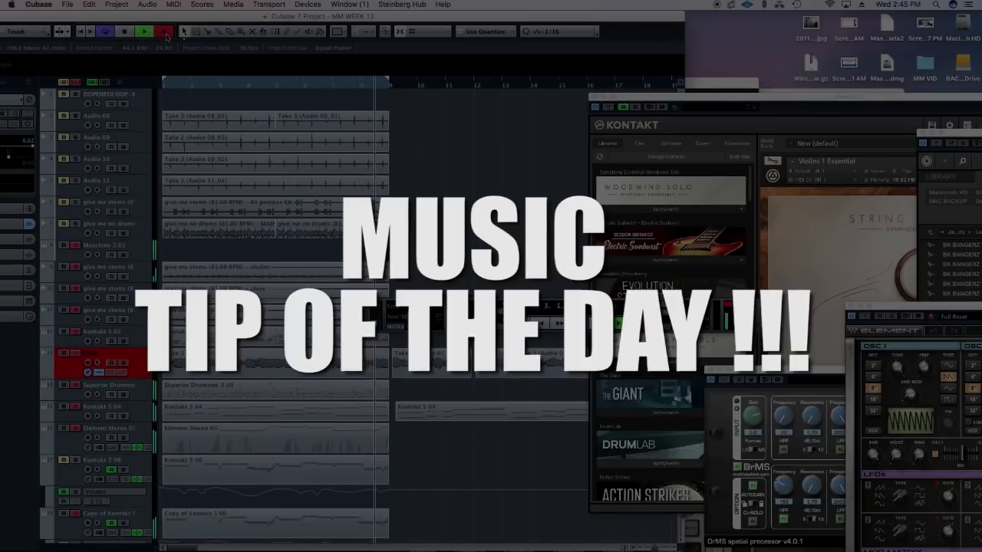